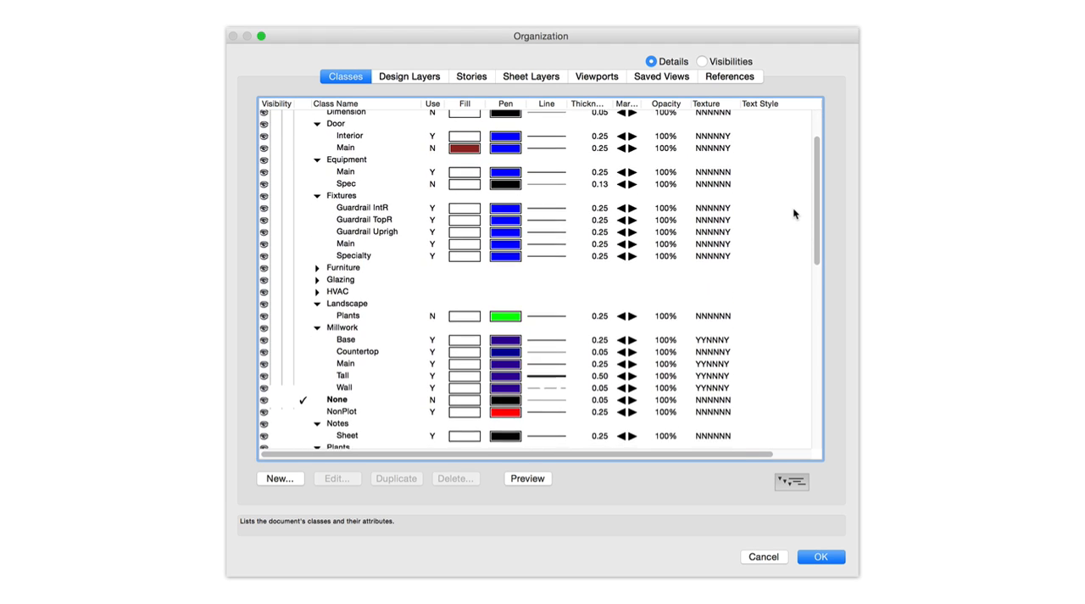
# Step: In DXF/DWG Export Options, pick Custom Mappings 3 from the Class/Layer Mappings Name list
pyautogui.scroll(-3)
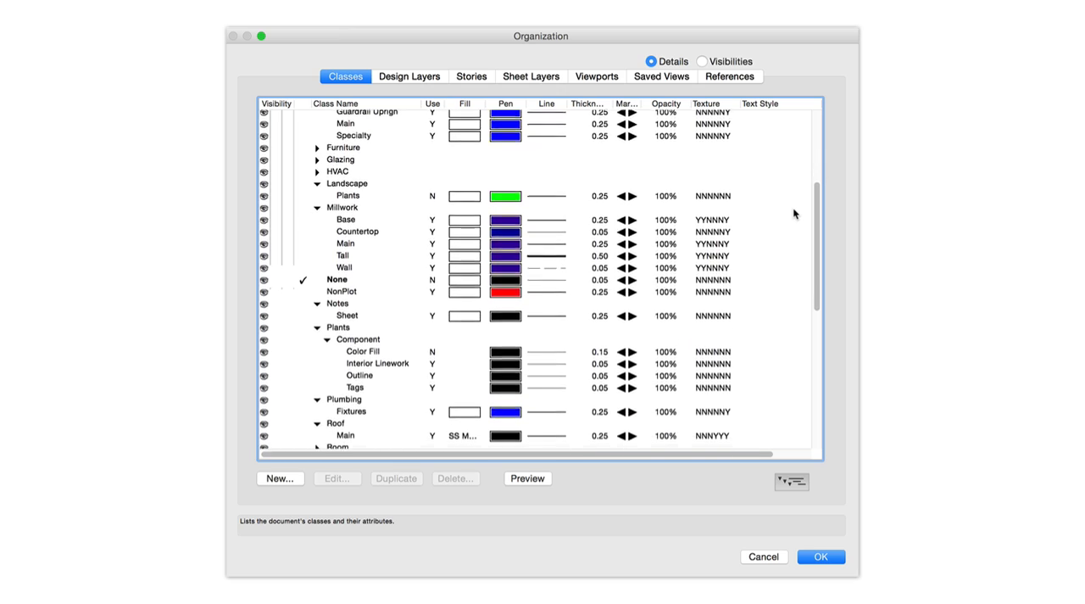
pyautogui.scroll(-3)
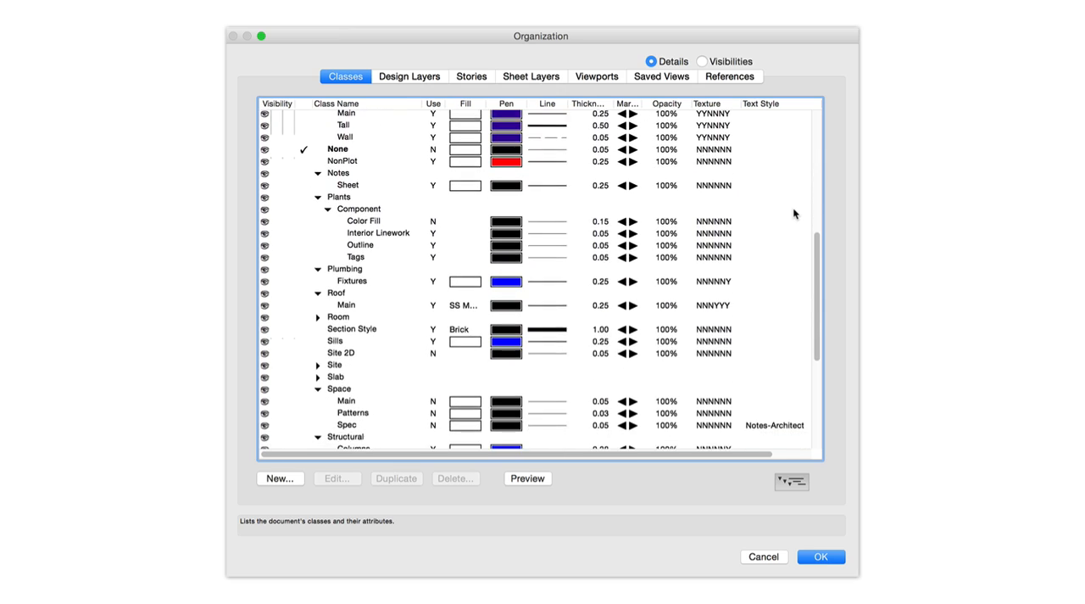
pyautogui.scroll(-3)
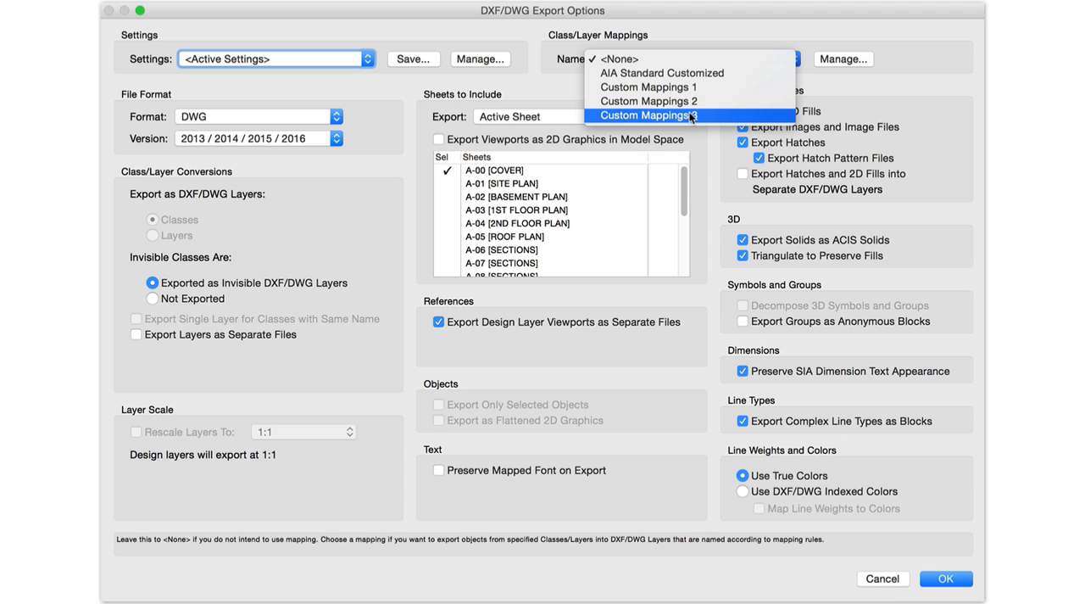
pyautogui.click(648, 114)
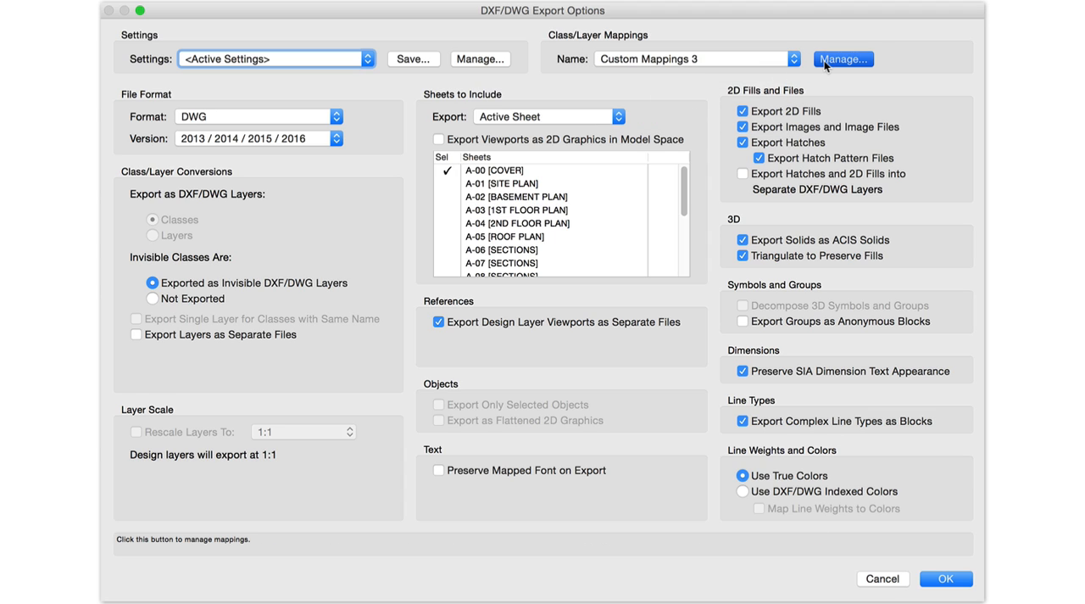
# Step: Open Manage… for Custom Mappings 3 and check the Door-Interior class's AIA Standard layer name
pyautogui.click(843, 58)
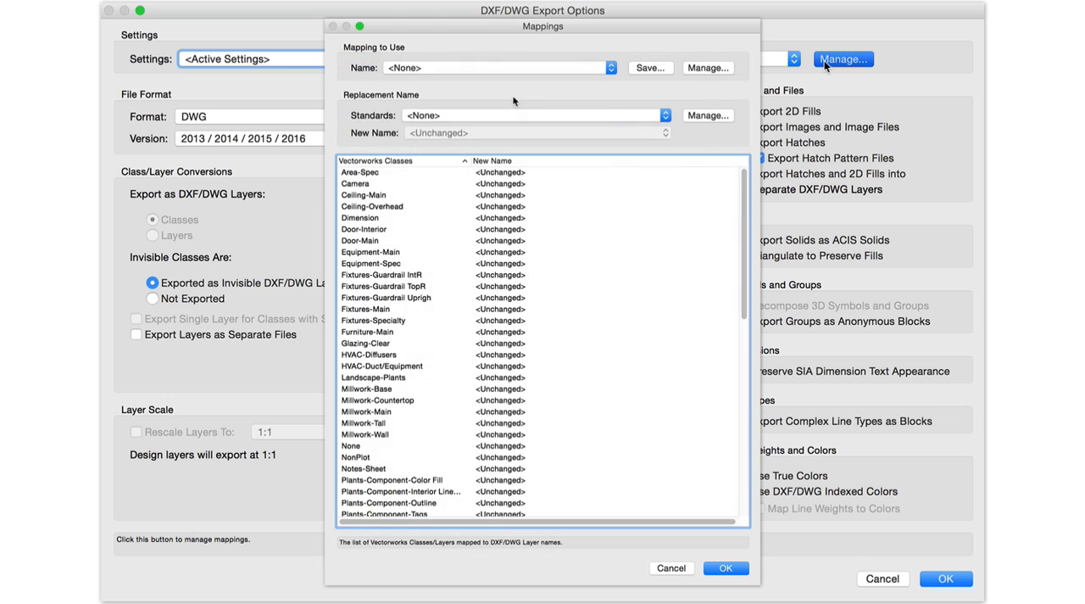
pyautogui.click(498, 67)
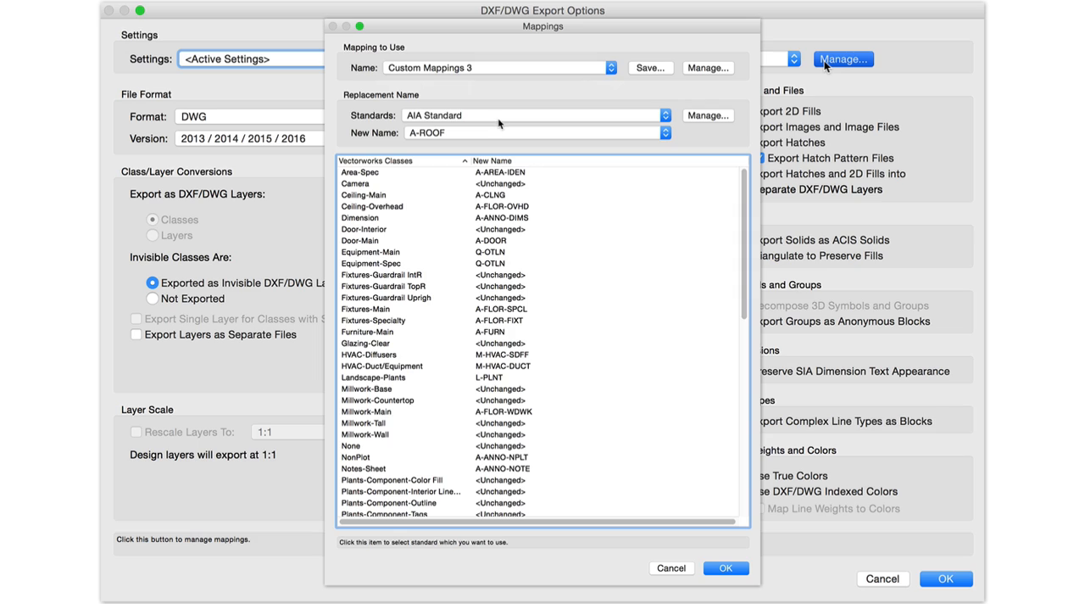
pyautogui.click(363, 229)
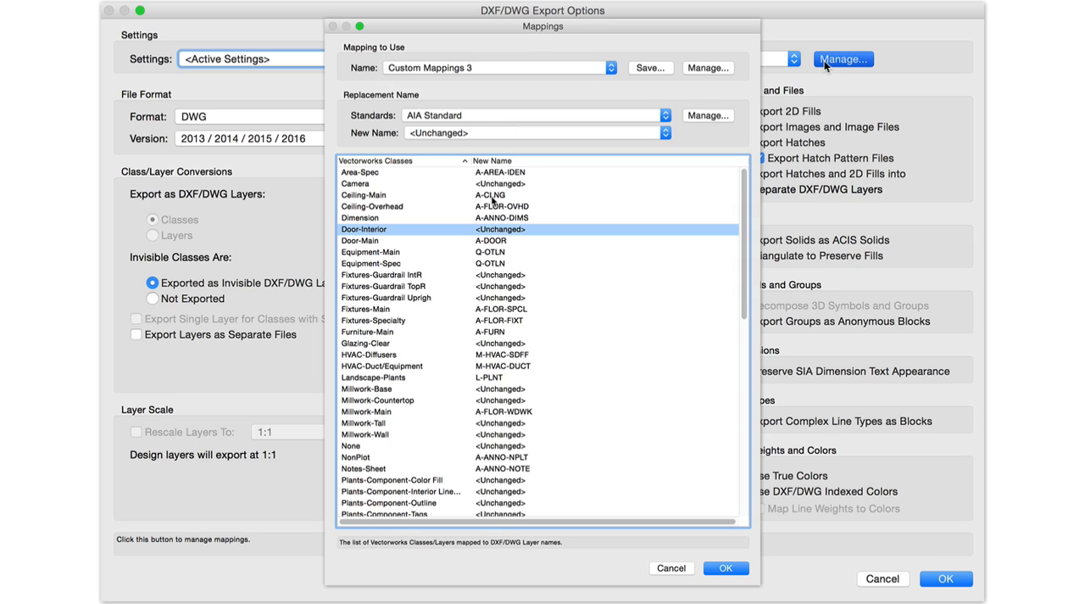